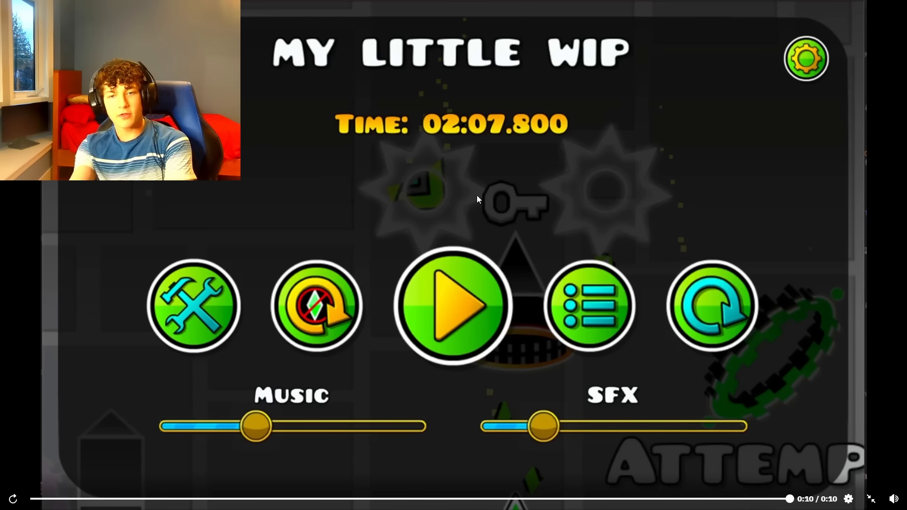
Replay the finished Geometry Dash level video in the Reddit post
{"action": "left_click", "coordinate": [453, 306]}
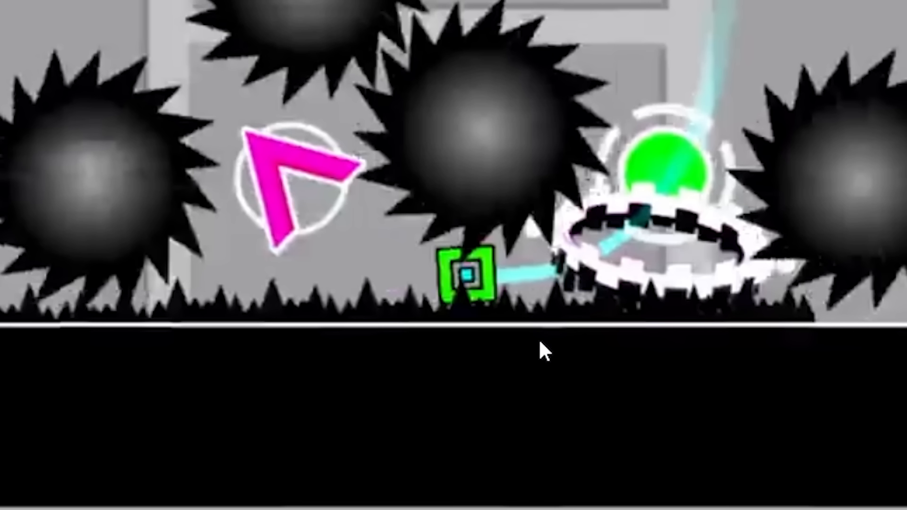
{"action": "mouse_move", "coordinate": [481, 321]}
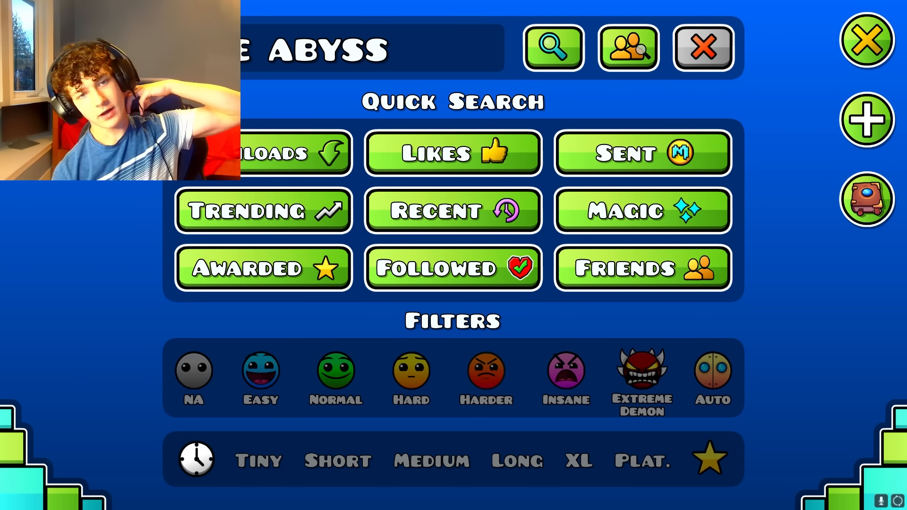
Switch back to Chrome's r/geometrydash feed at the 'Rigged lol' anniversary post
{"action": "left_click", "coordinate": [551, 48]}
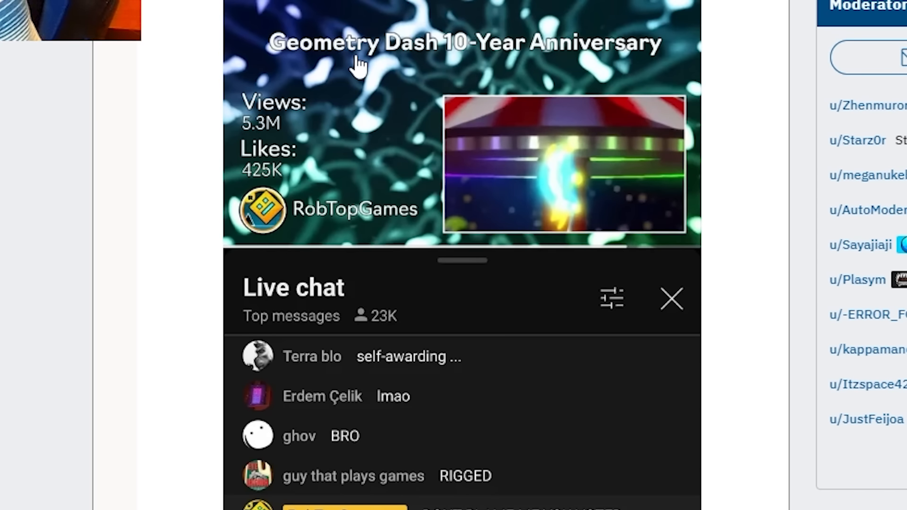
Scroll the feed past the End Trigger meme toward the 'GD awards chat be like' post
{"action": "scroll", "scroll_direction": "down", "scroll_amount": 3}
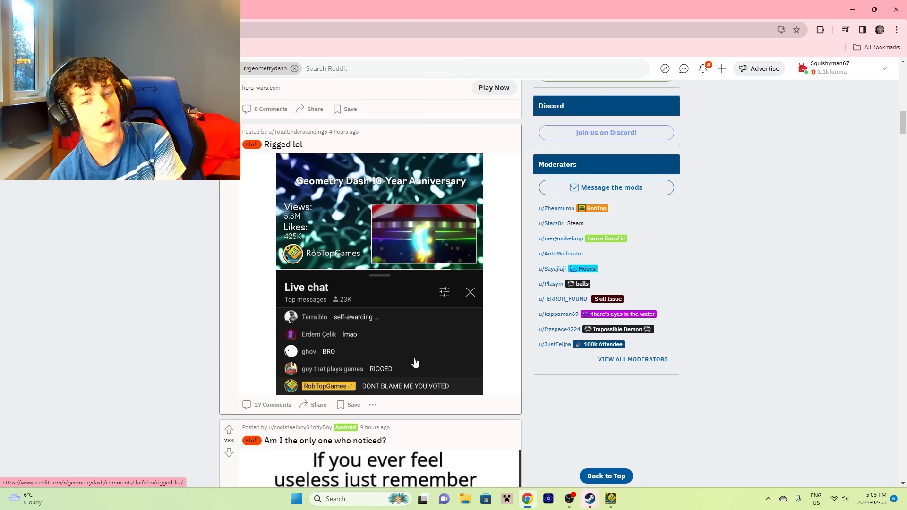
{"action": "scroll", "scroll_direction": "down", "scroll_amount": 3}
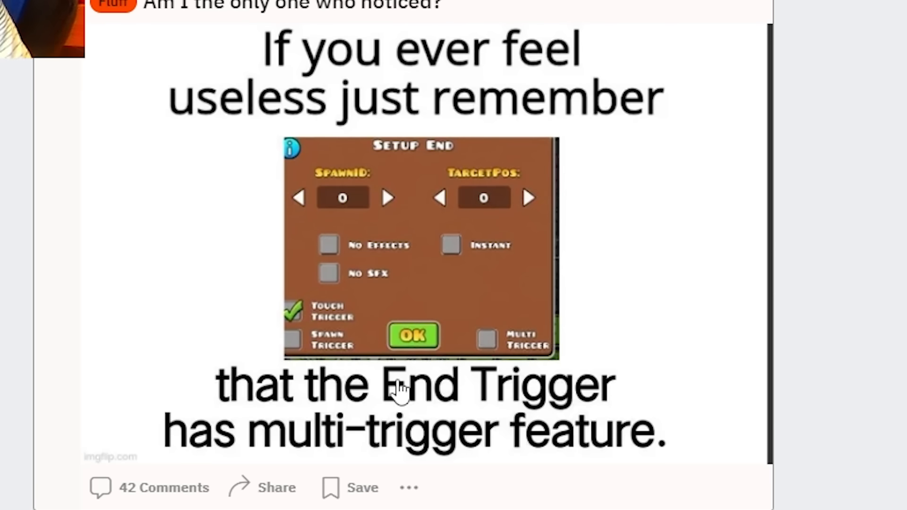
{"action": "mouse_move", "coordinate": [460, 465]}
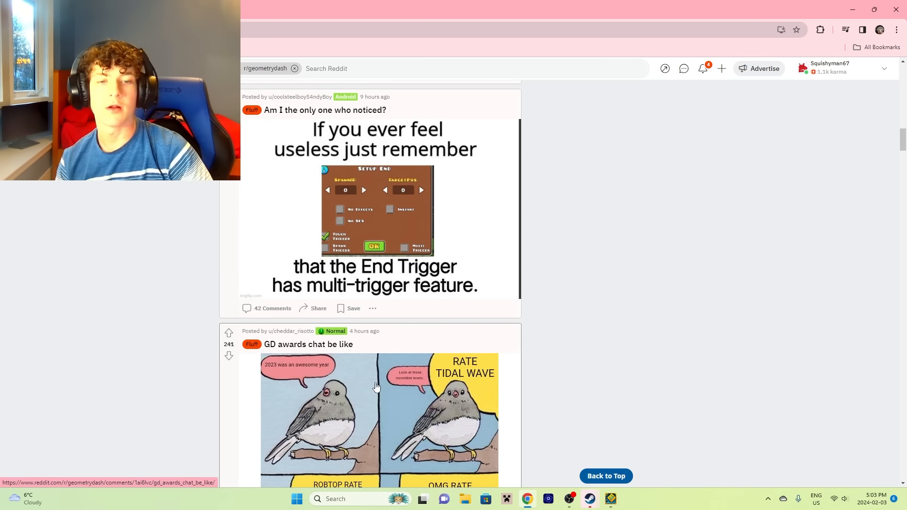
{"action": "mouse_move", "coordinate": [388, 396]}
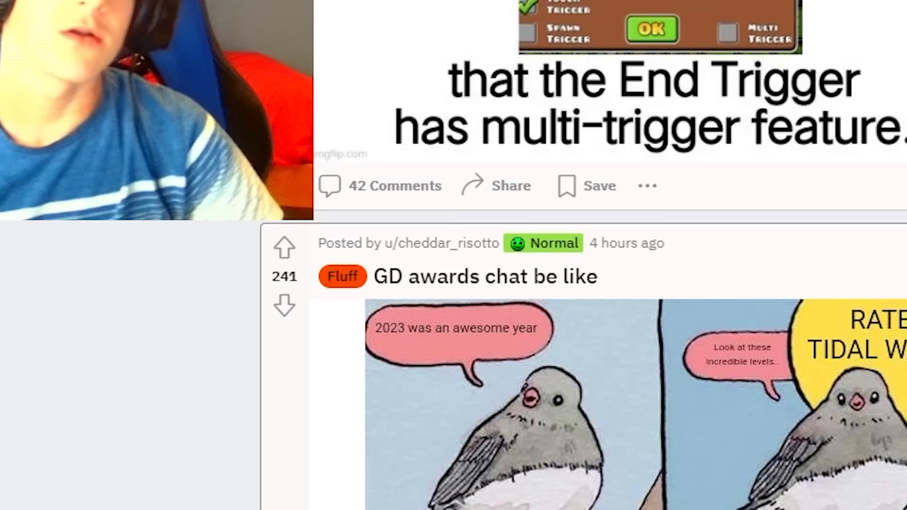
Scroll the feed to the 'I made a 3D dragon in GD using gradient triggers' showcase post
{"action": "scroll", "scroll_direction": "down", "scroll_amount": 3}
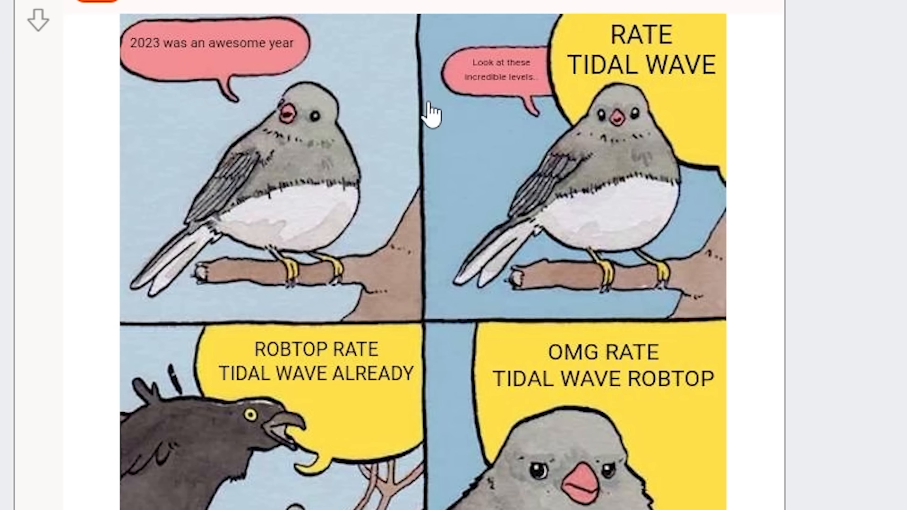
{"action": "scroll", "scroll_direction": "down", "scroll_amount": 3}
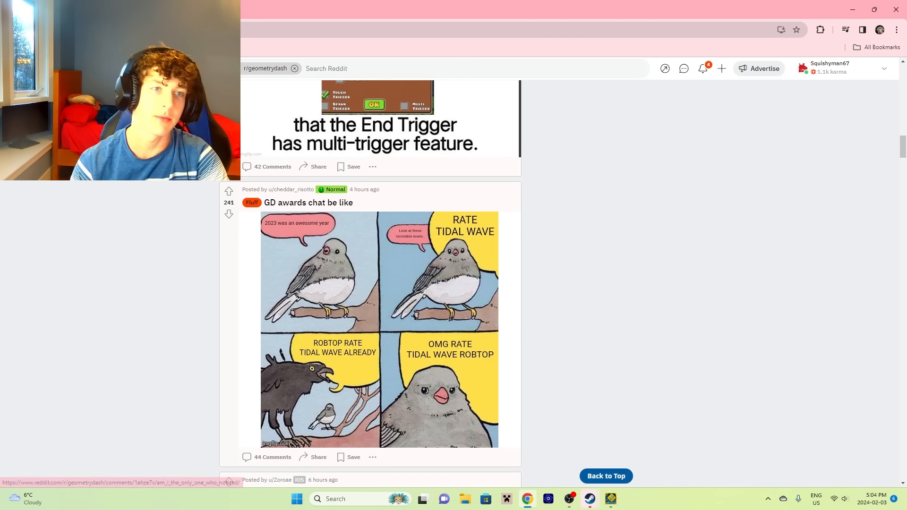
{"action": "left_click", "coordinate": [250, 9]}
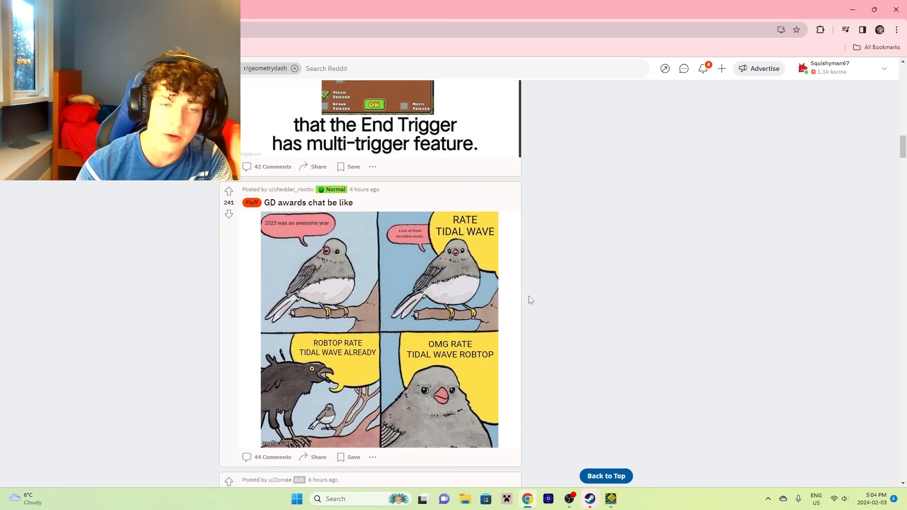
{"action": "mouse_move", "coordinate": [611, 499]}
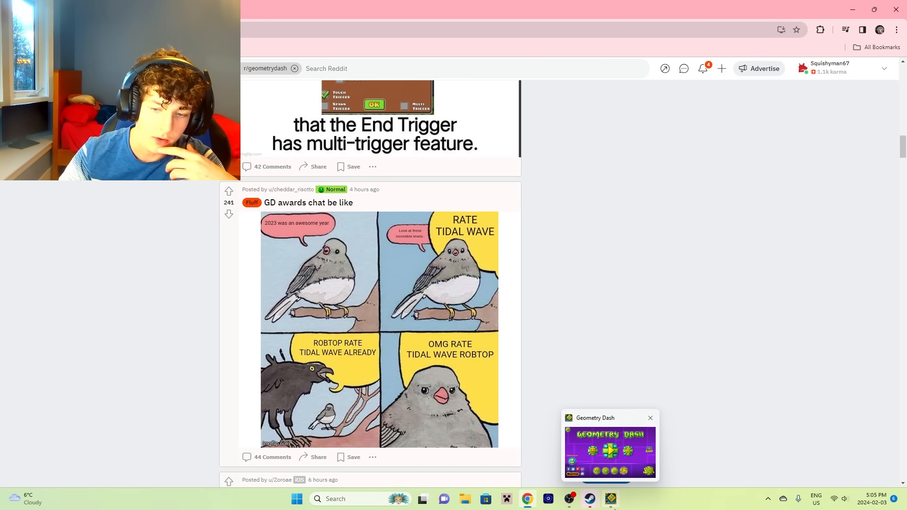
{"action": "scroll", "scroll_direction": "up", "scroll_amount": 3}
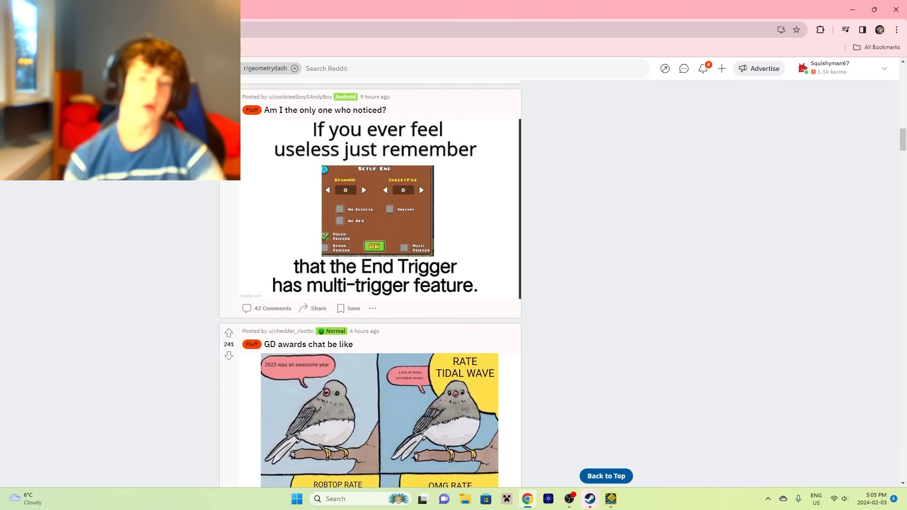
{"action": "scroll", "scroll_direction": "down", "scroll_amount": 3}
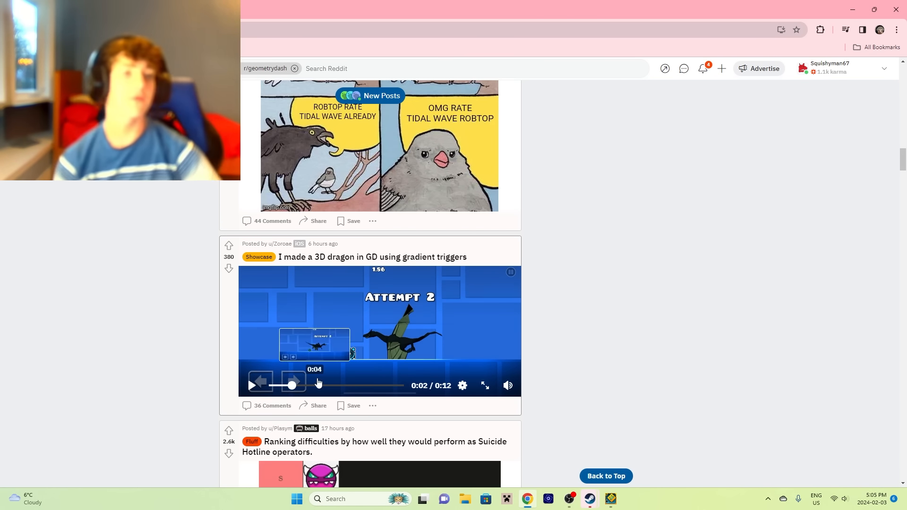
Play the 3D dragon showcase video and let it run to 0:11 of 0:12
{"action": "scroll", "scroll_direction": "down", "scroll_amount": 3}
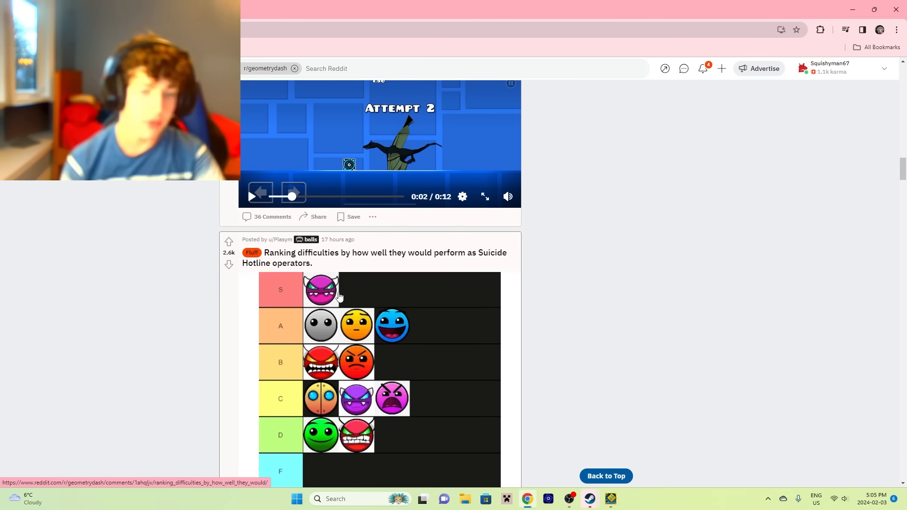
{"action": "scroll", "scroll_direction": "up", "scroll_amount": 3}
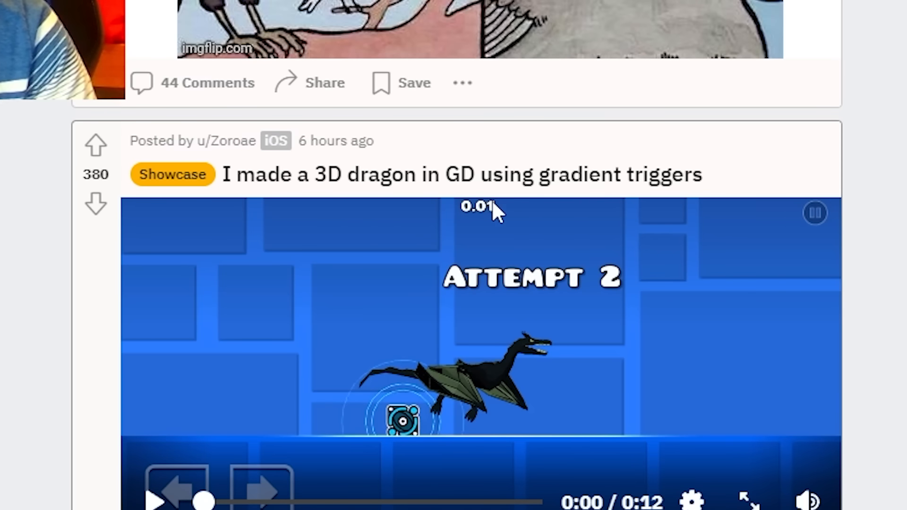
{"action": "left_click", "coordinate": [749, 501]}
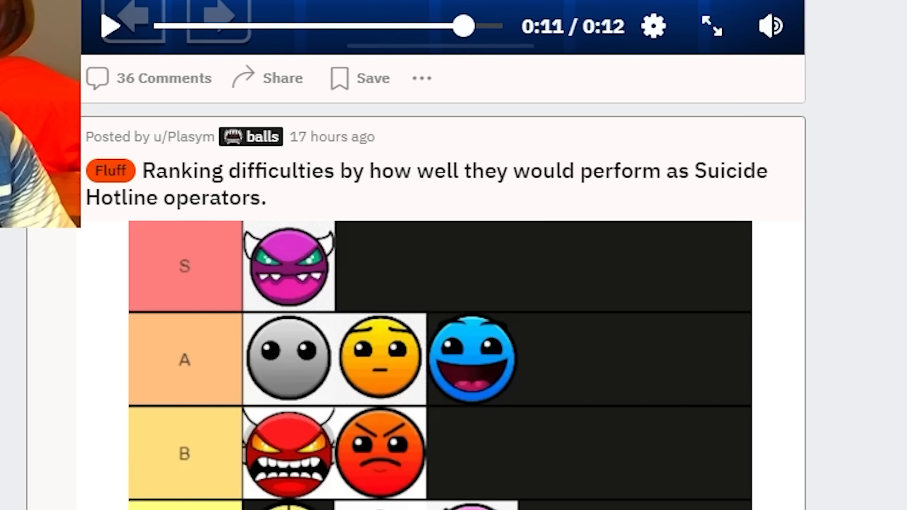
{"action": "scroll", "scroll_direction": "down", "scroll_amount": 3}
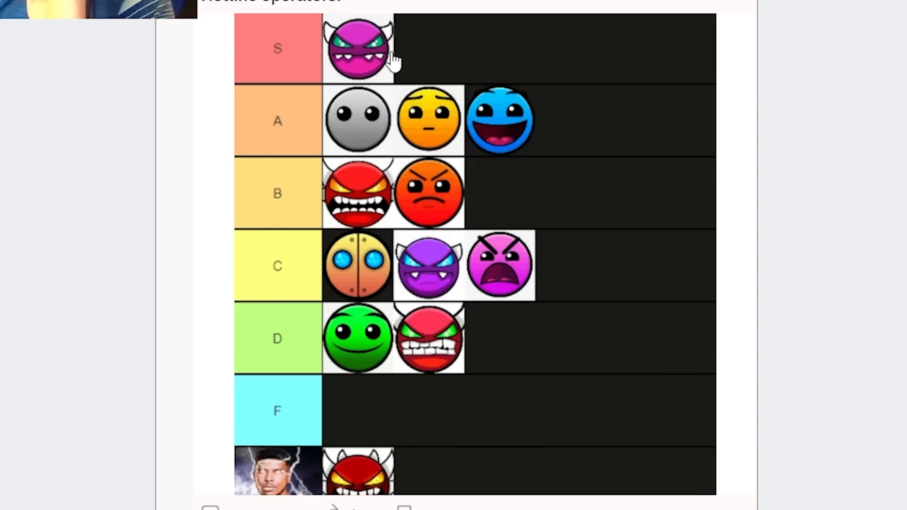
{"action": "mouse_move", "coordinate": [363, 163]}
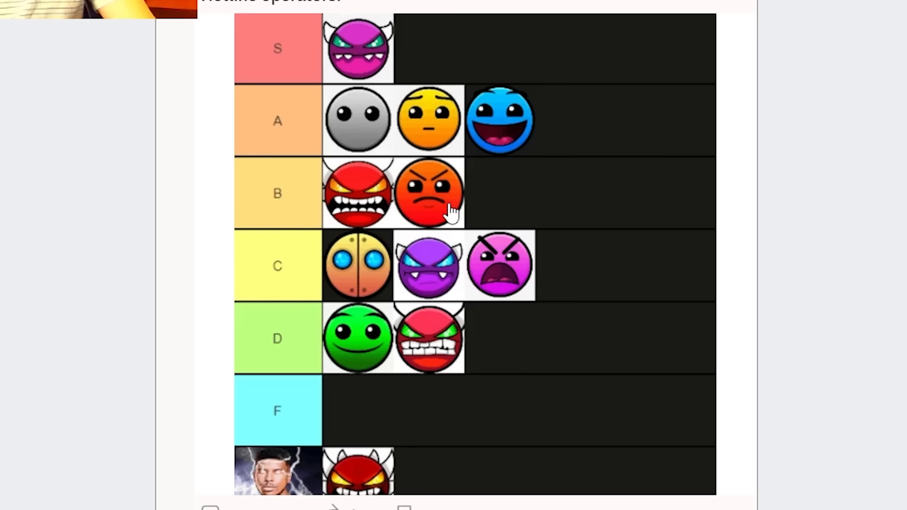
{"action": "mouse_move", "coordinate": [493, 226]}
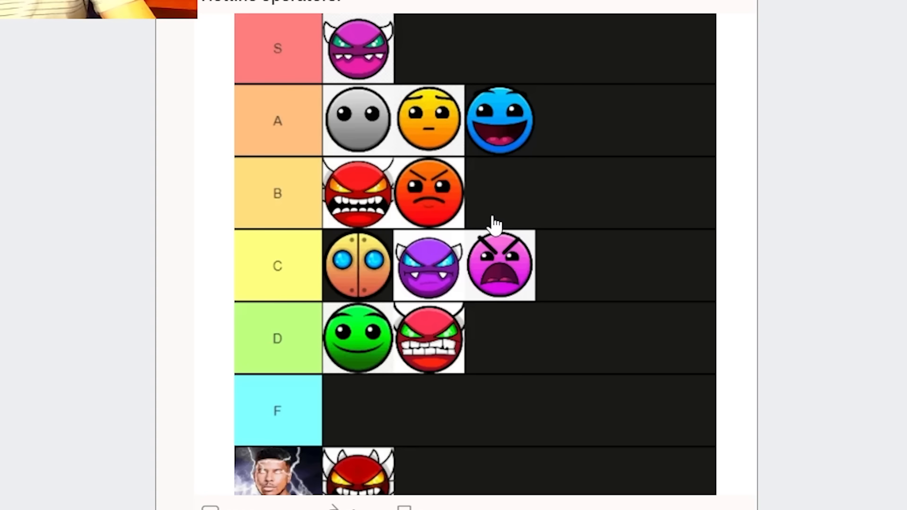
{"action": "mouse_move", "coordinate": [357, 298]}
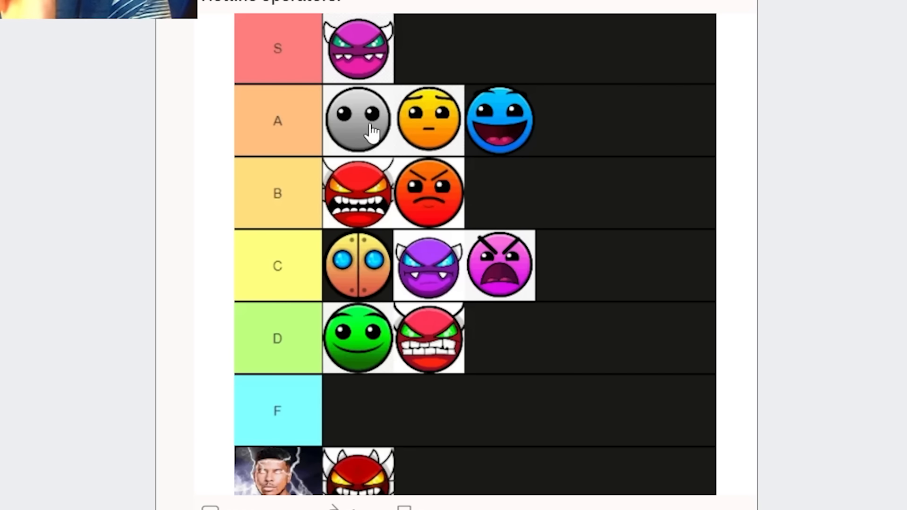
{"action": "mouse_move", "coordinate": [414, 237]}
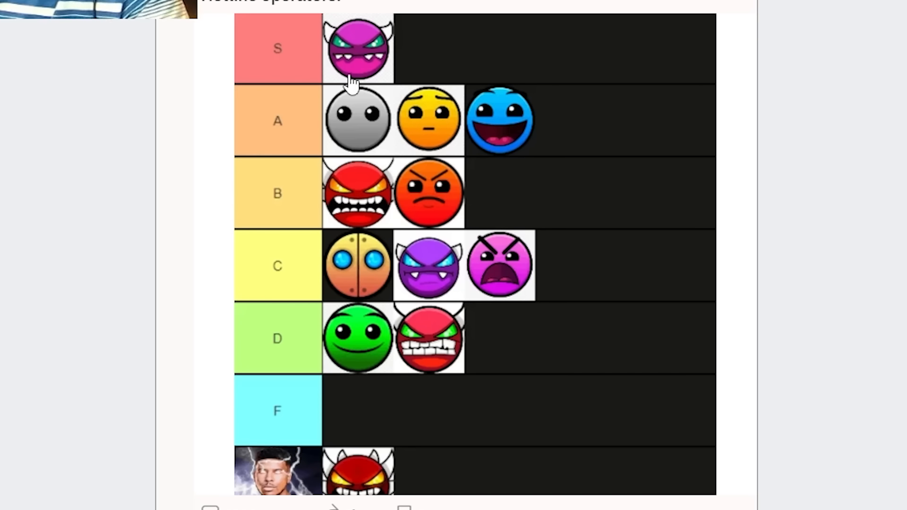
{"action": "mouse_move", "coordinate": [436, 281]}
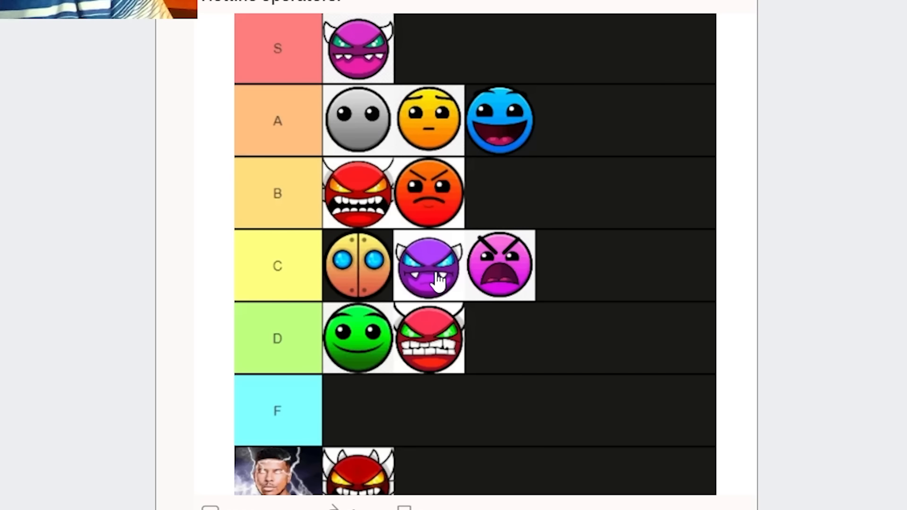
{"action": "mouse_move", "coordinate": [382, 38]}
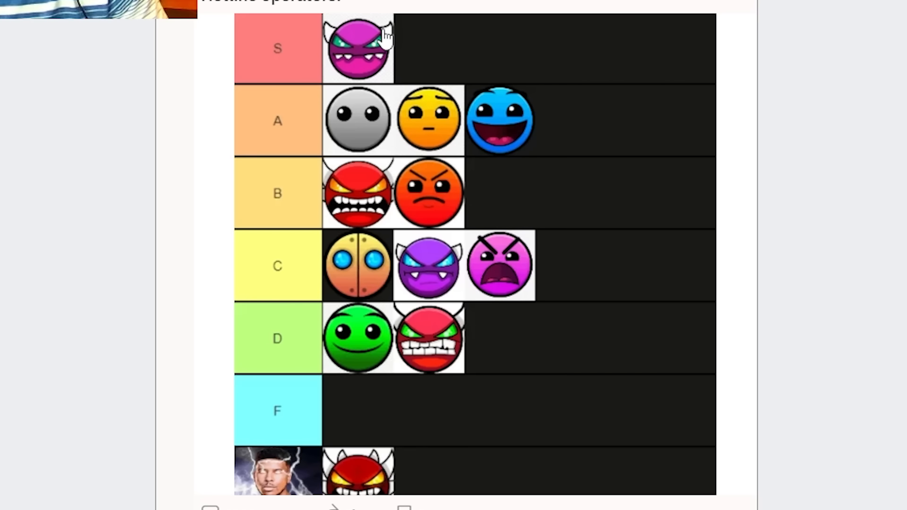
{"action": "mouse_move", "coordinate": [469, 324]}
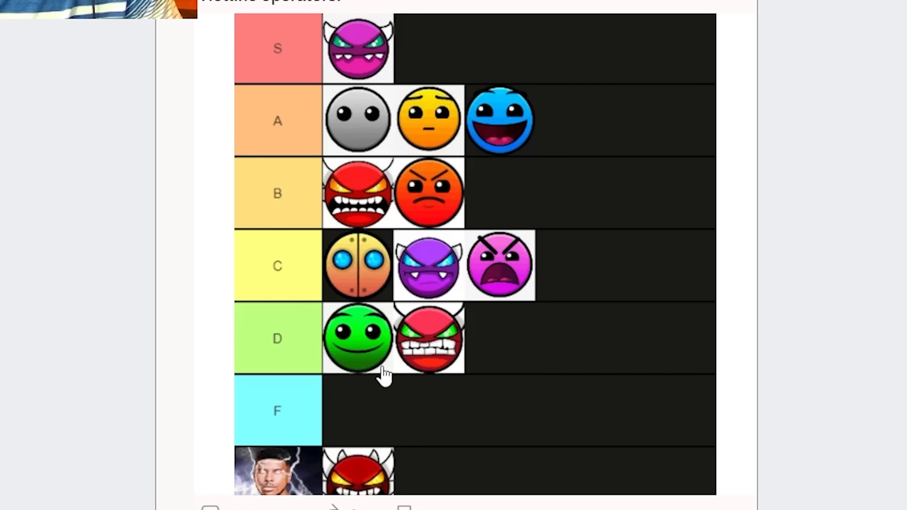
{"action": "mouse_move", "coordinate": [347, 347]}
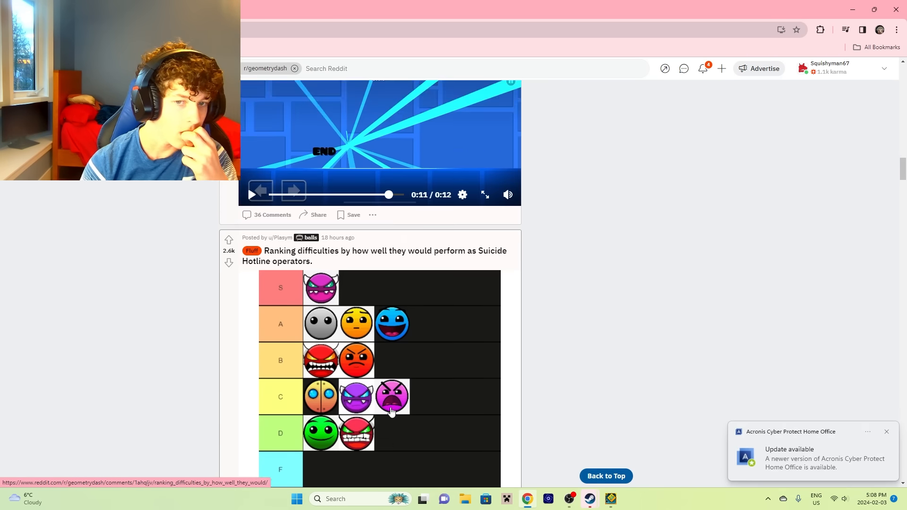
Scroll down to the tier list post ranking difficulties as Suicide Hotline operators
{"action": "scroll", "scroll_direction": "down", "scroll_amount": 3}
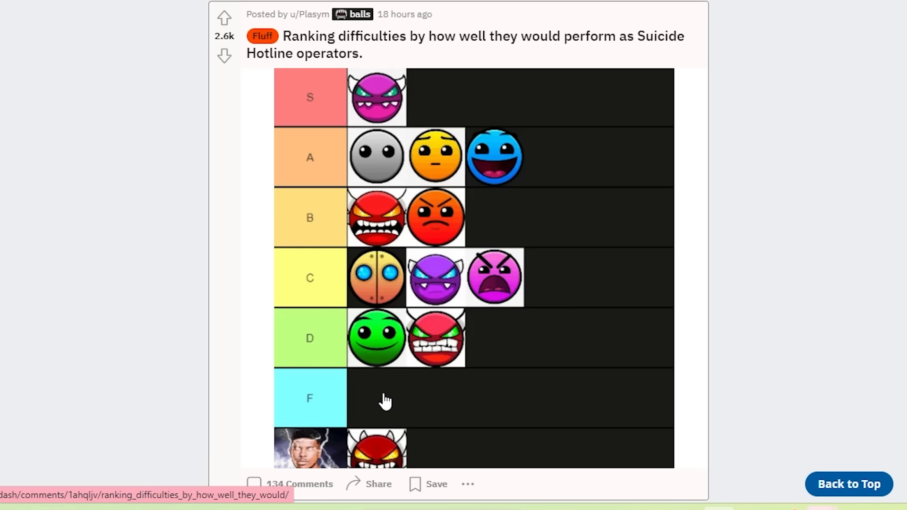
{"action": "mouse_move", "coordinate": [450, 301]}
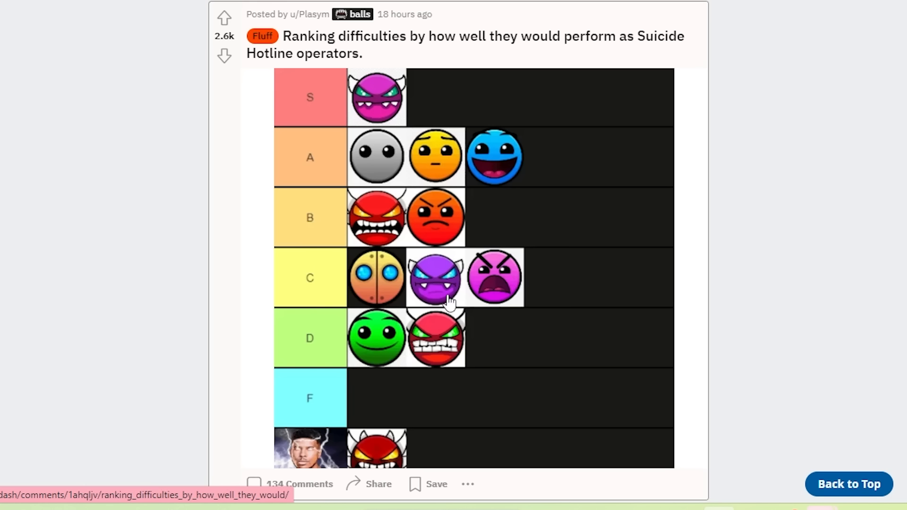
{"action": "mouse_move", "coordinate": [351, 126]}
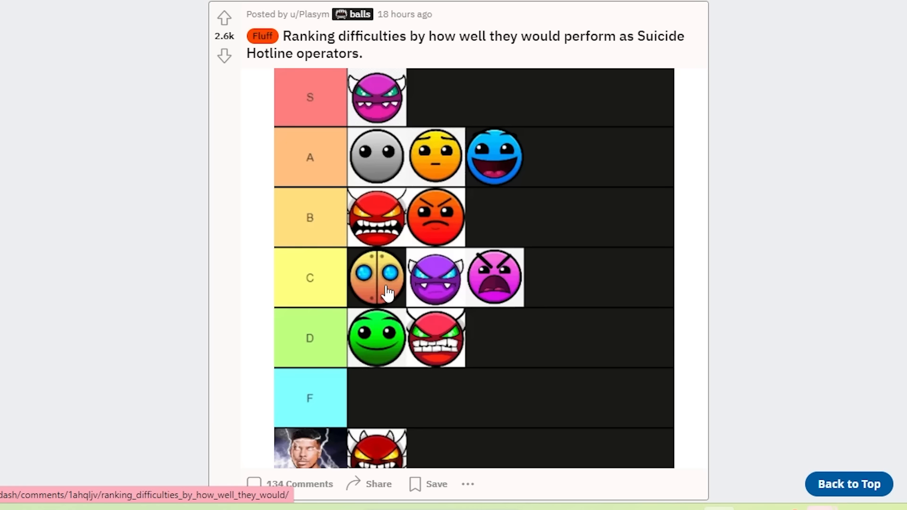
{"action": "mouse_move", "coordinate": [313, 196]}
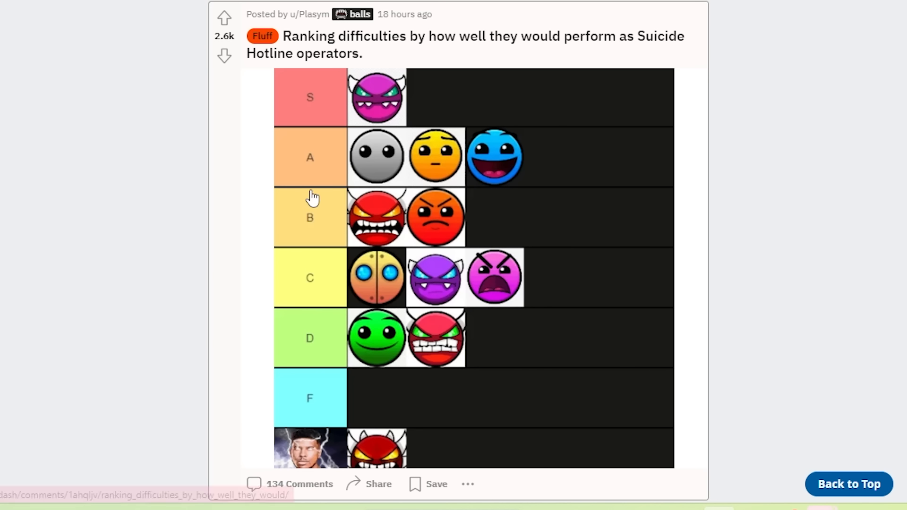
{"action": "mouse_move", "coordinate": [315, 205]}
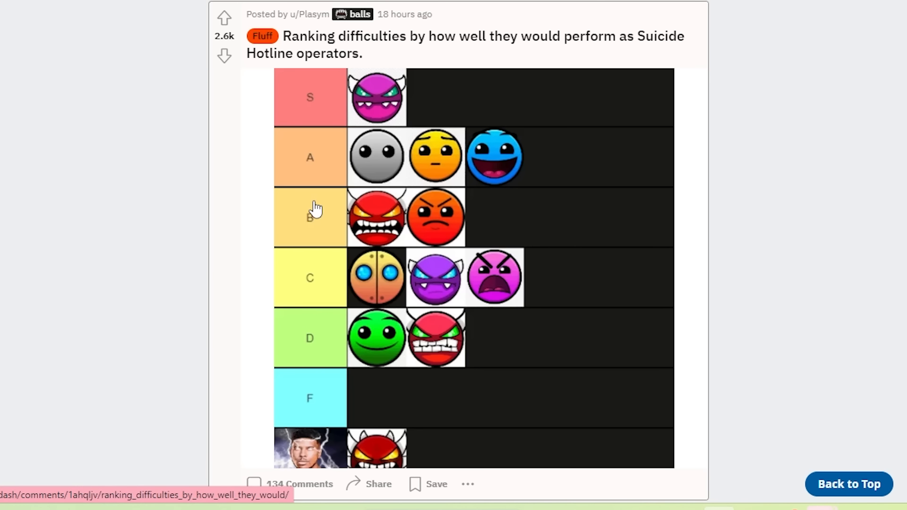
{"action": "mouse_move", "coordinate": [368, 442]}
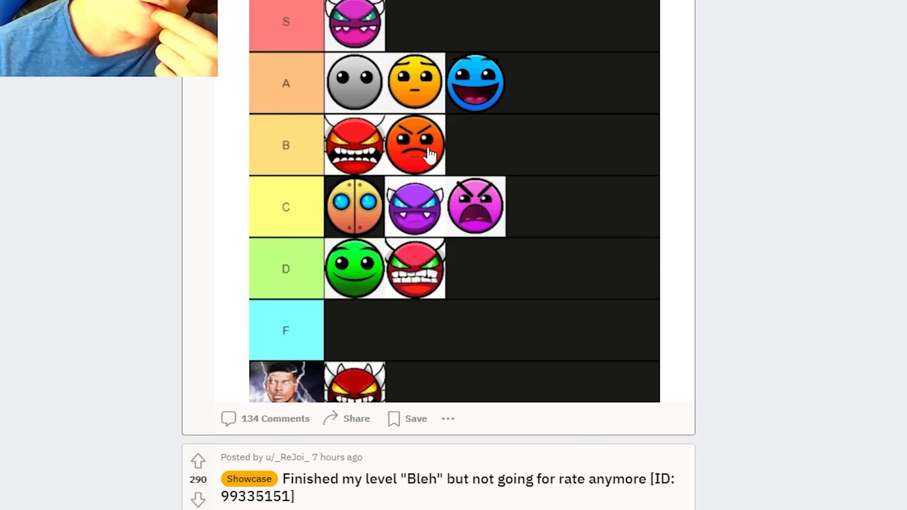
{"action": "mouse_move", "coordinate": [429, 243]}
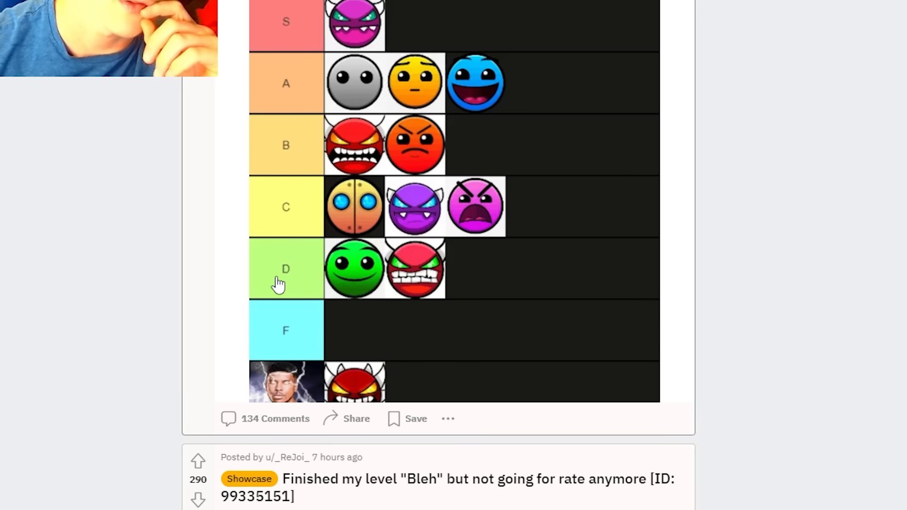
{"action": "mouse_move", "coordinate": [405, 298]}
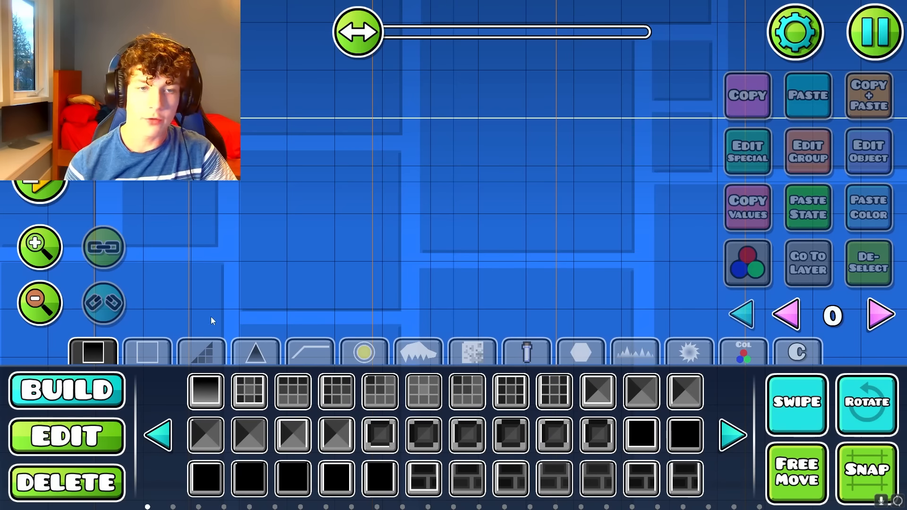
Zoom the Unnamed 2 editor, confirm its starting speed setting, then test-play and pause the level
{"action": "left_click", "coordinate": [40, 302]}
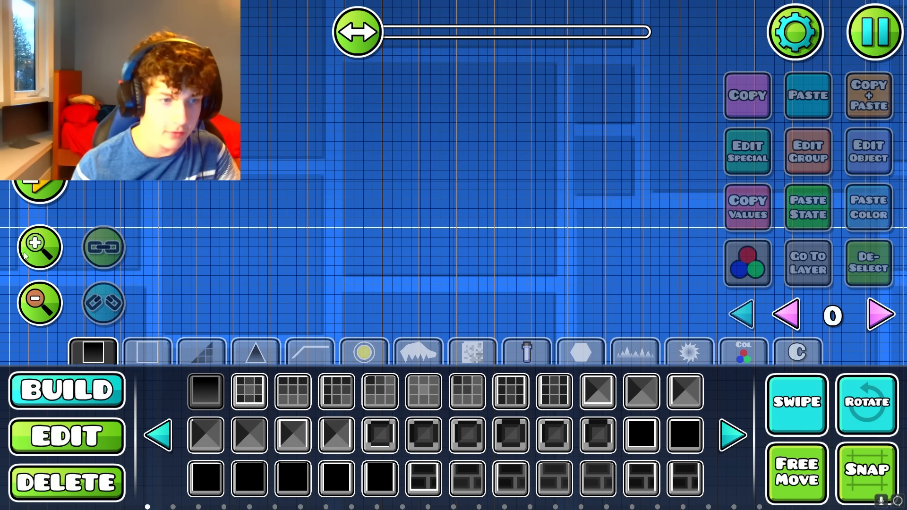
{"action": "left_click", "coordinate": [874, 32]}
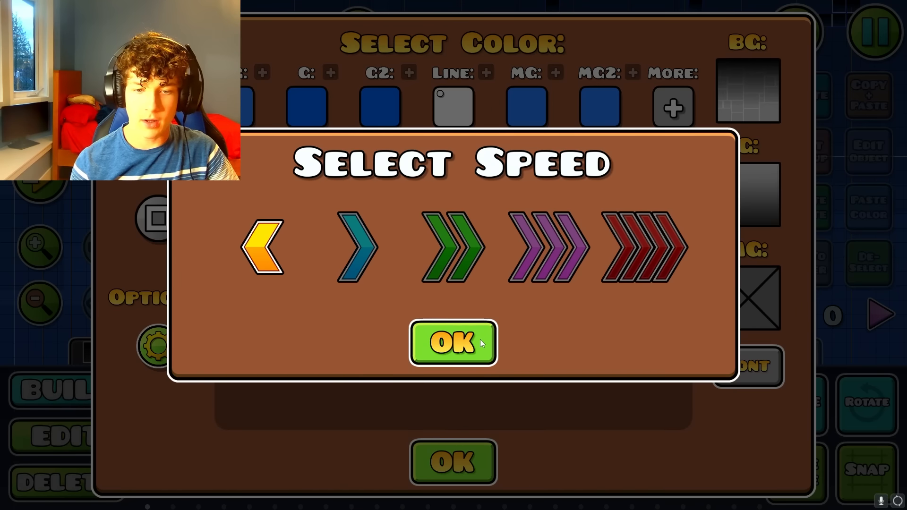
{"action": "left_click", "coordinate": [453, 342]}
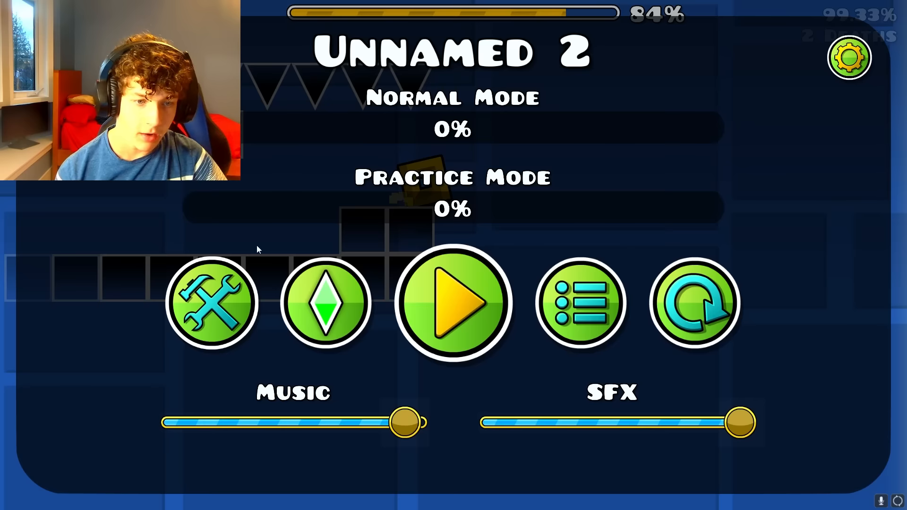
{"action": "left_click", "coordinate": [213, 302]}
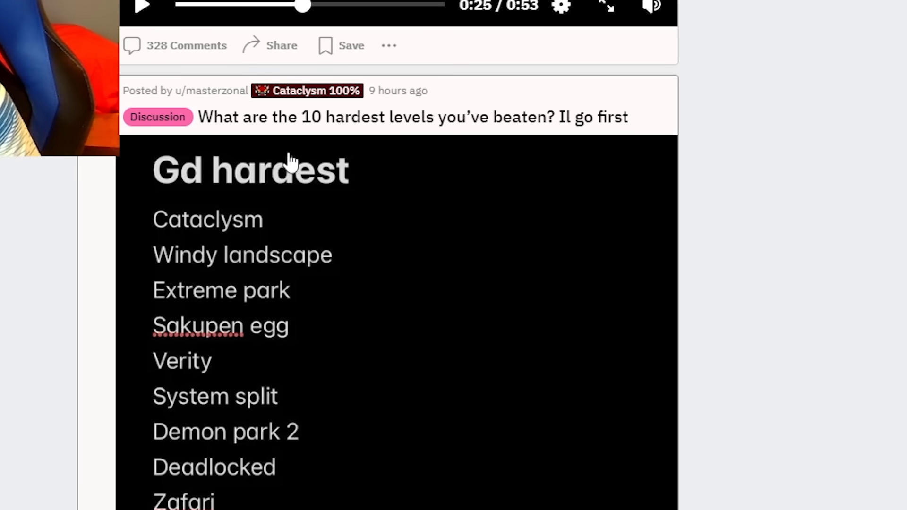
Scroll to the 'What are the 10 hardest levels you've beaten?' discussion post
{"action": "scroll", "scroll_direction": "down", "scroll_amount": 3}
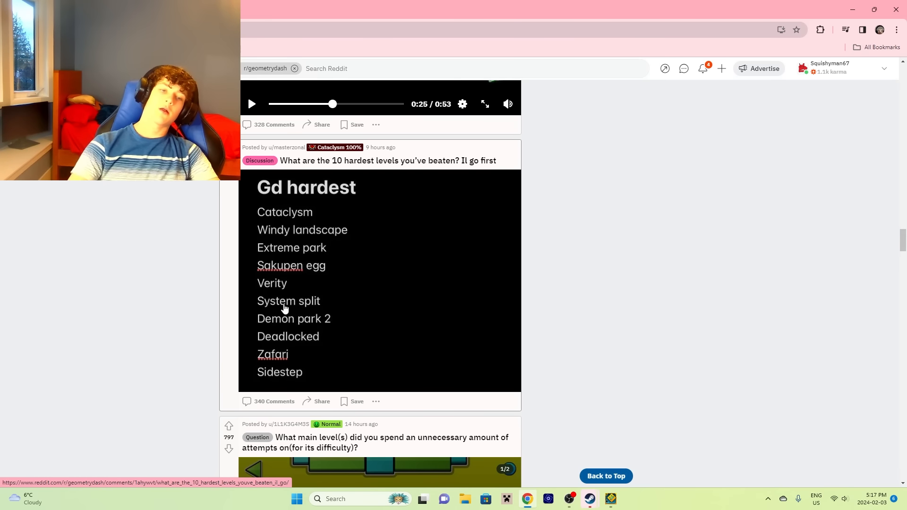
{"action": "mouse_move", "coordinate": [452, 338]}
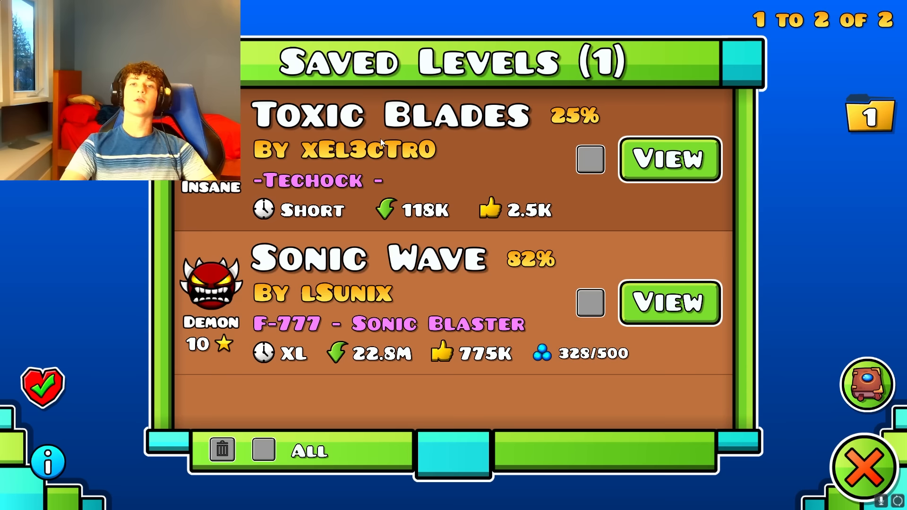
View the saved Sonic Wave level page with its 82% normal and 100% practice progress
{"action": "left_click", "coordinate": [669, 303]}
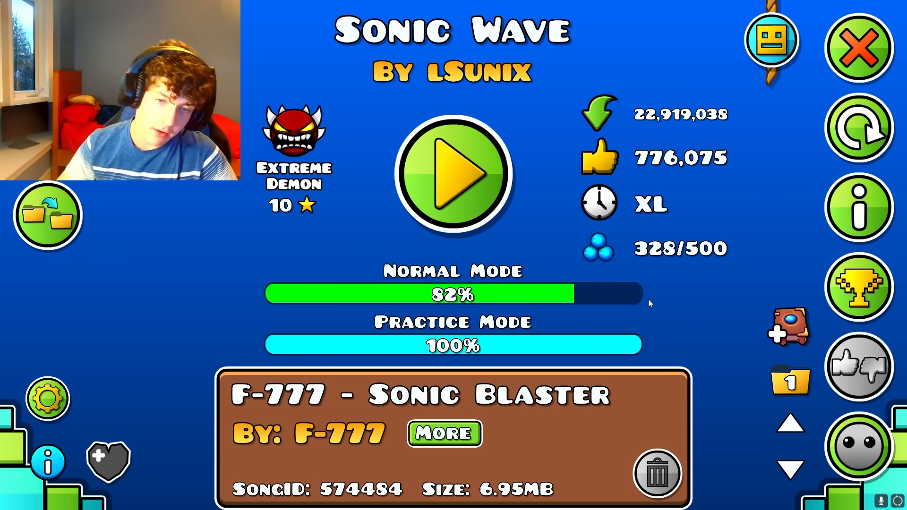
{"action": "left_click", "coordinate": [859, 47]}
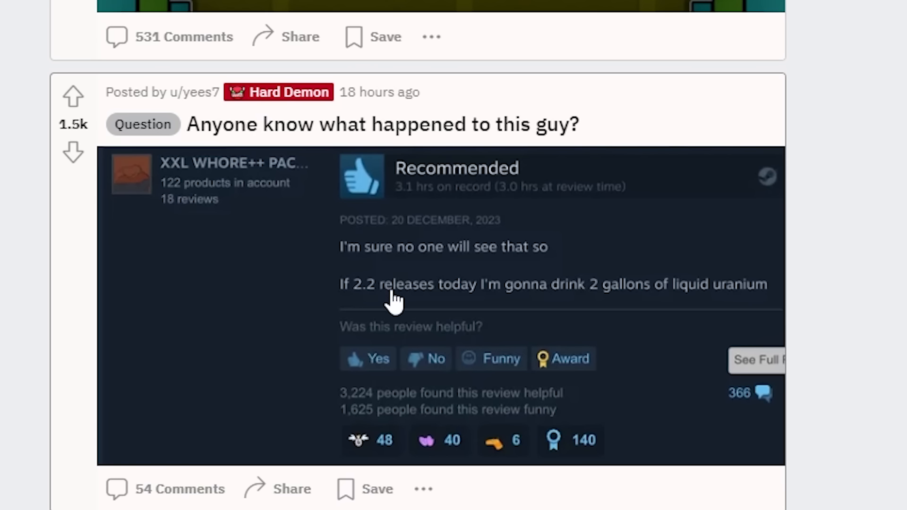
{"action": "mouse_move", "coordinate": [453, 353]}
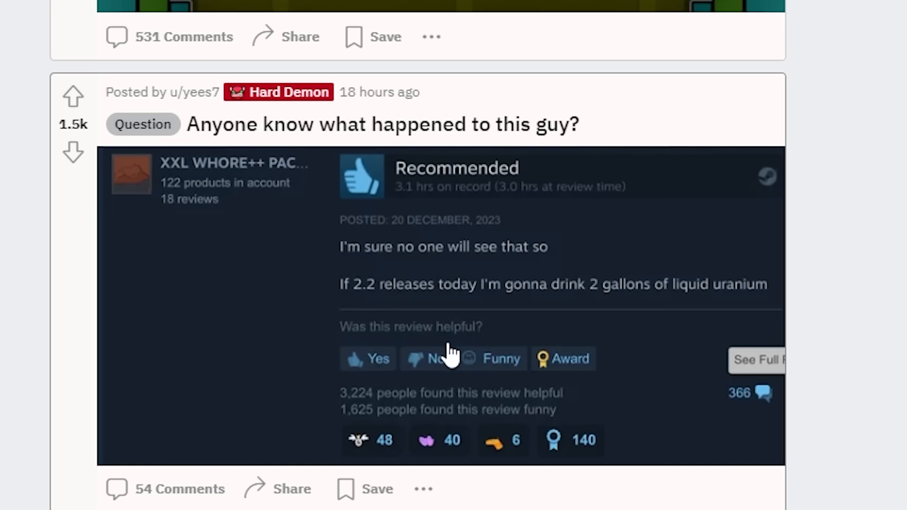
{"action": "mouse_move", "coordinate": [671, 396]}
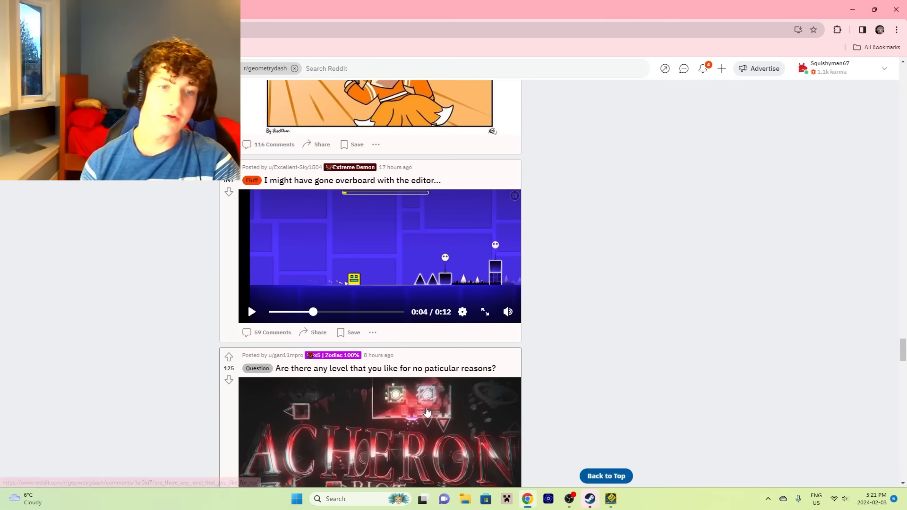
Scroll past the Steam review, editor and Tidal Wave posts to the 'WHAT' by Spu7nix post
{"action": "scroll", "scroll_direction": "down", "scroll_amount": 3}
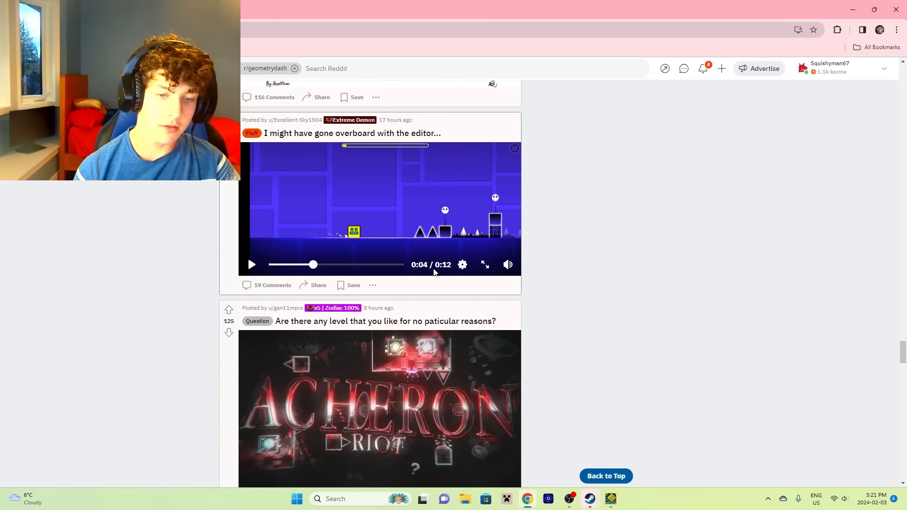
{"action": "mouse_move", "coordinate": [379, 335]}
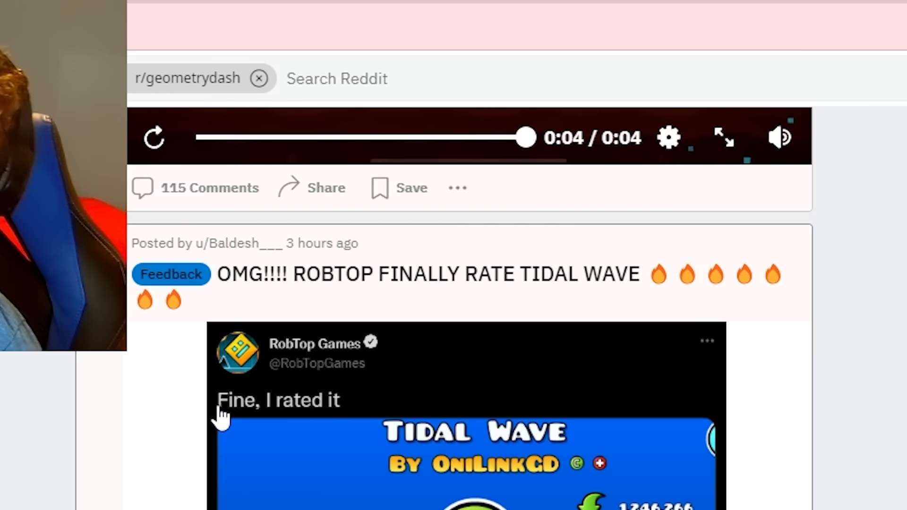
{"action": "scroll", "scroll_direction": "down", "scroll_amount": 3}
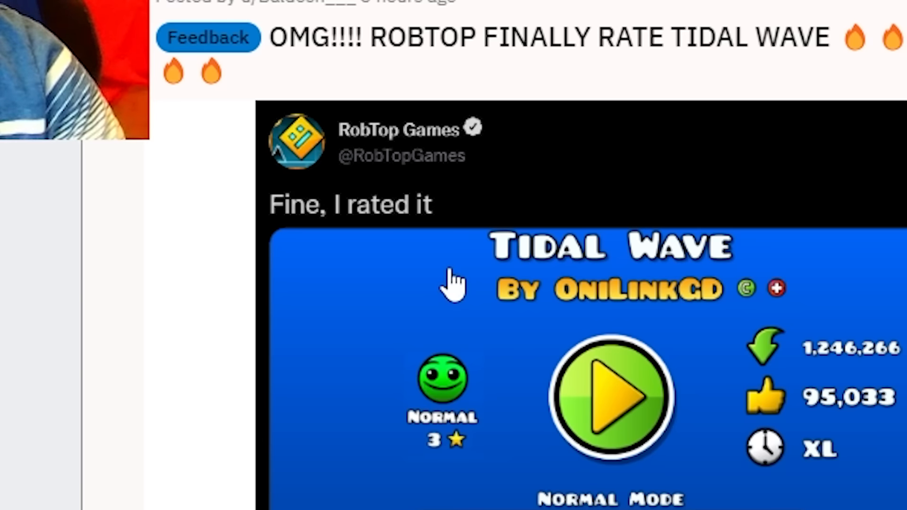
{"action": "scroll", "scroll_direction": "down", "scroll_amount": 3}
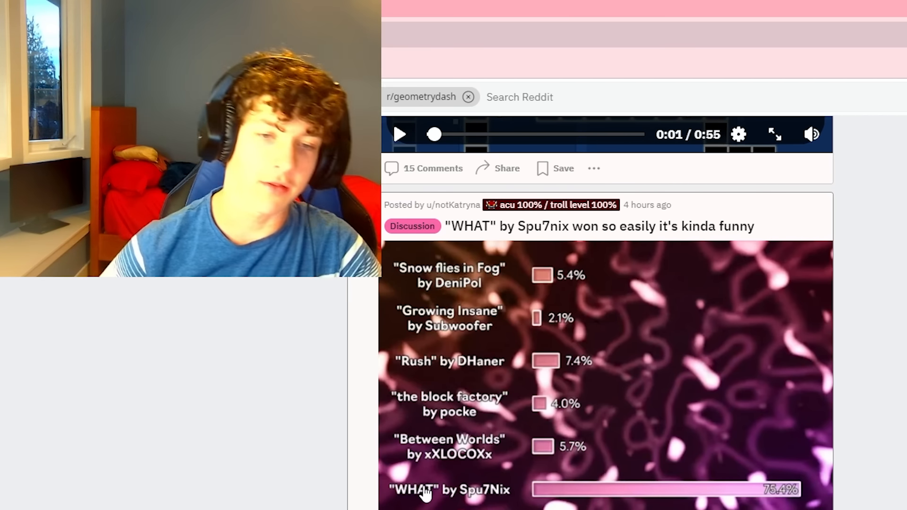
{"action": "scroll", "scroll_direction": "down", "scroll_amount": 3}
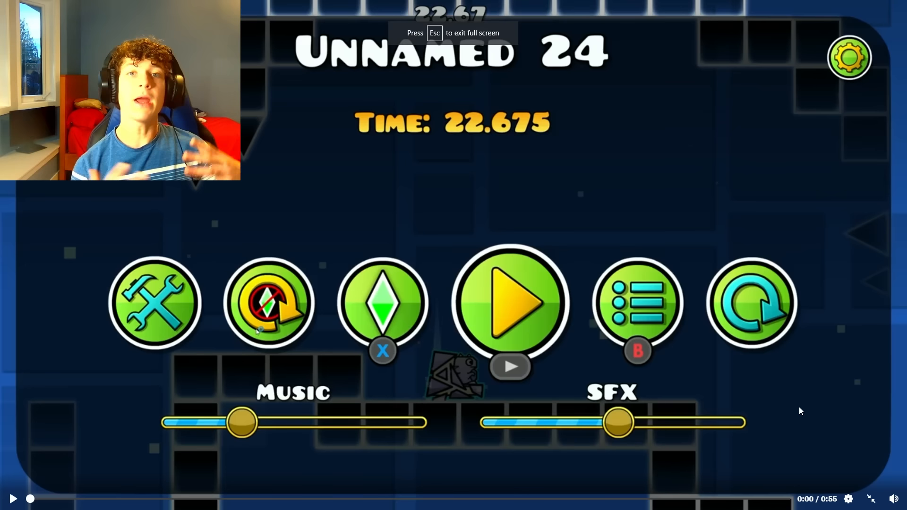
Watch the level video full screen, then continue down past the poll to the Podcastle ad
{"action": "left_click", "coordinate": [508, 303]}
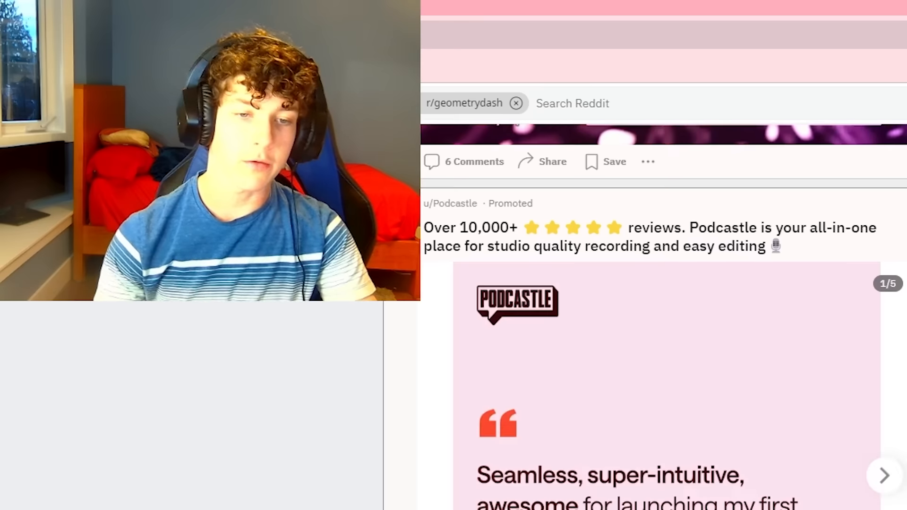
Scroll the feed to the "Ship 22 from the front" fluff post and open it
{"action": "scroll", "scroll_direction": "down", "scroll_amount": 3}
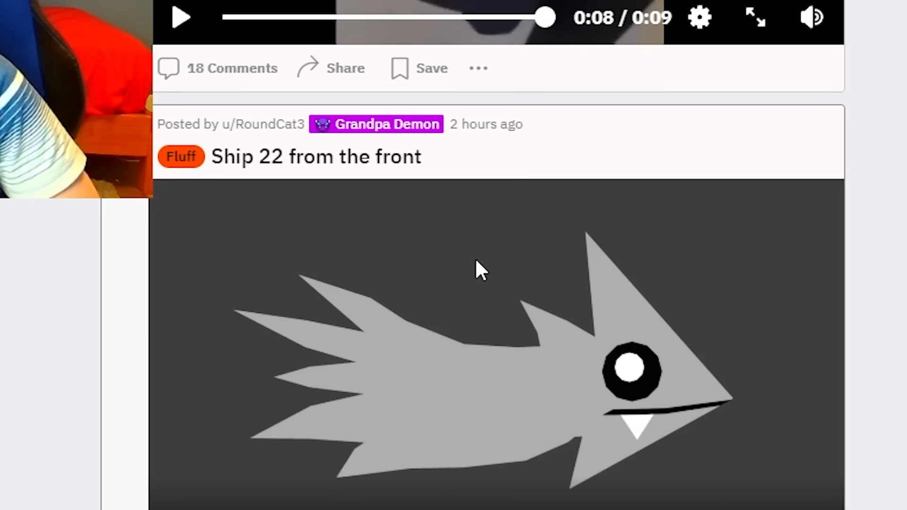
{"action": "scroll", "scroll_direction": "down", "scroll_amount": 3}
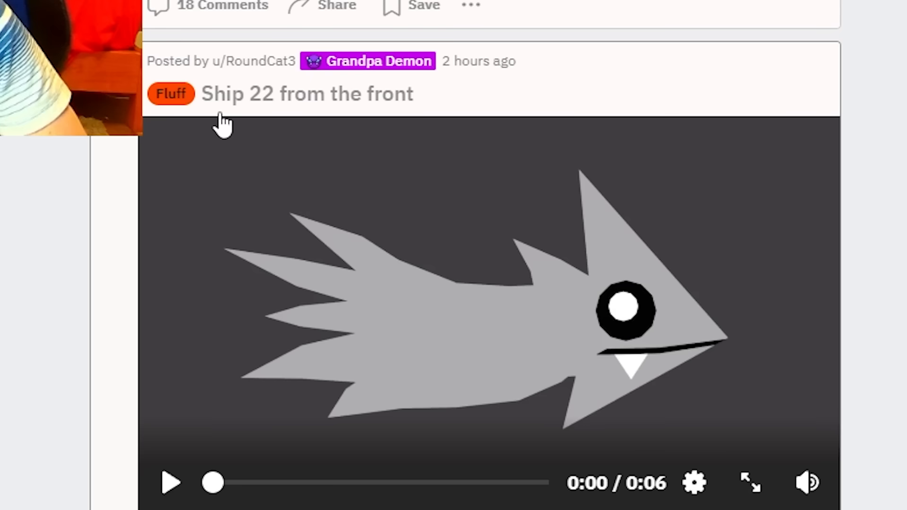
{"action": "left_click", "coordinate": [748, 483]}
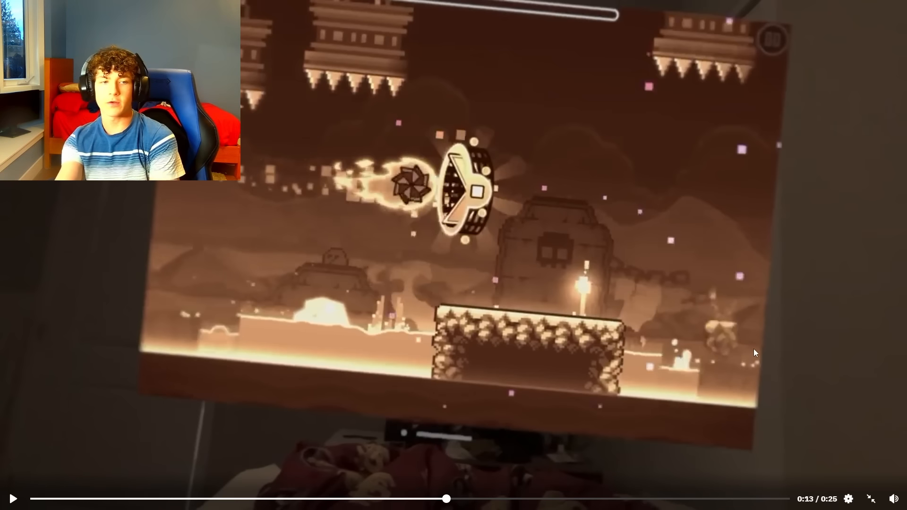
{"action": "mouse_move", "coordinate": [105, 222]}
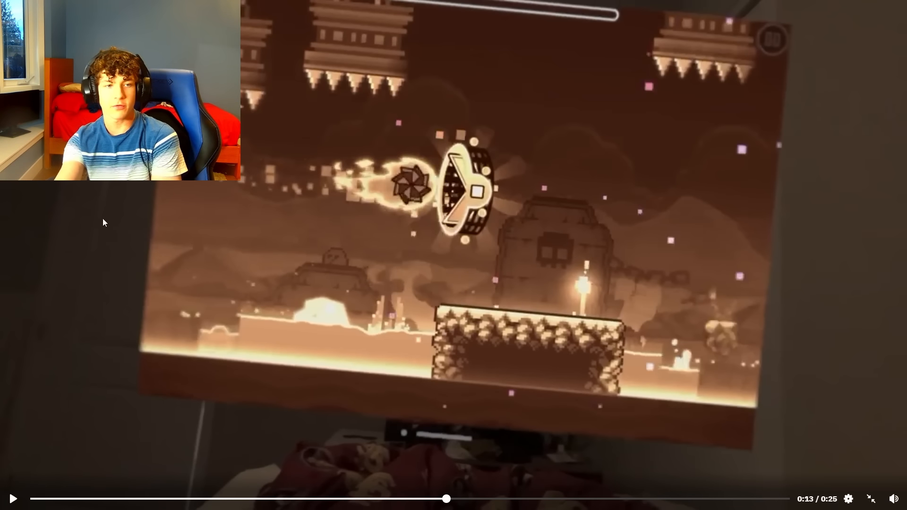
Leave the full-screen Vision Pro video and move down to the leaked 2.6 feature post
{"action": "left_click", "coordinate": [12, 499]}
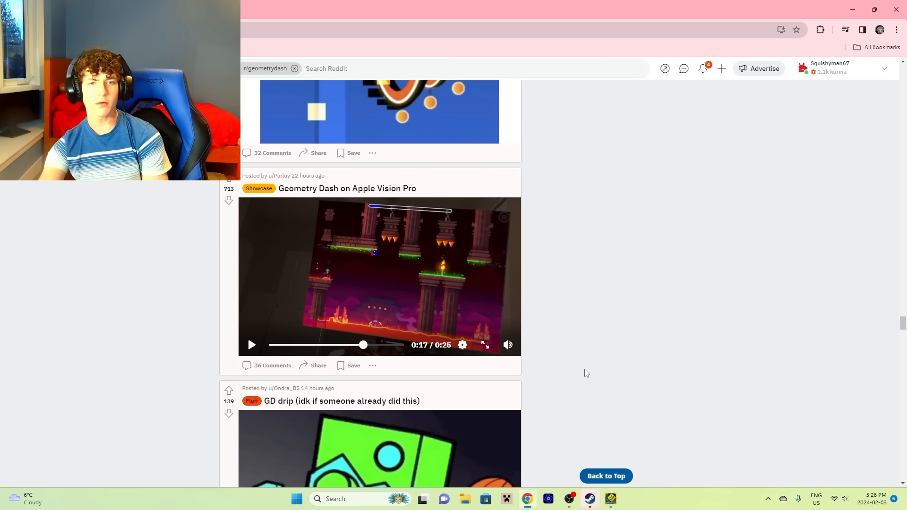
{"action": "scroll", "scroll_direction": "down", "scroll_amount": 3}
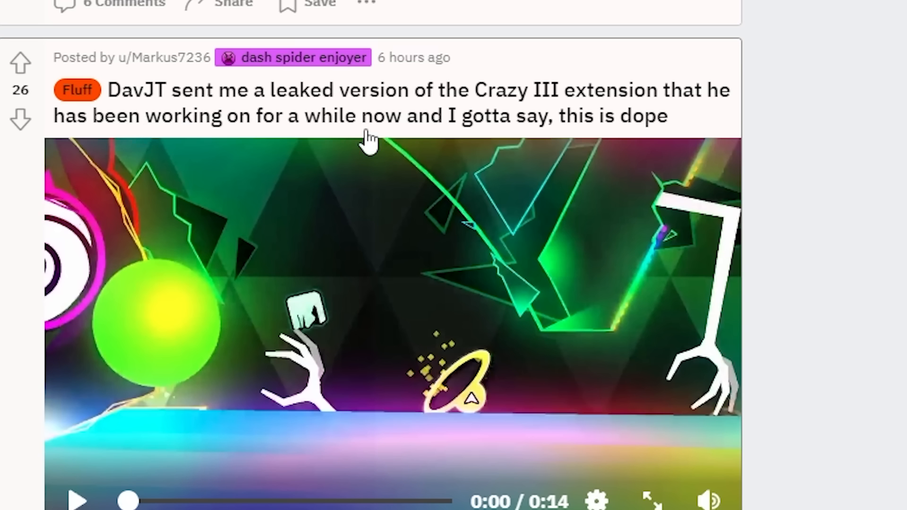
{"action": "mouse_move", "coordinate": [685, 122]}
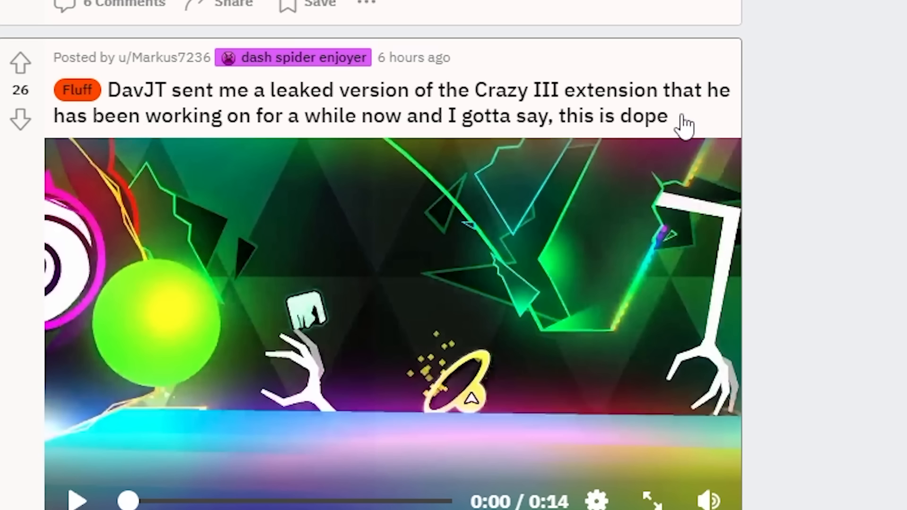
{"action": "mouse_move", "coordinate": [504, 178]}
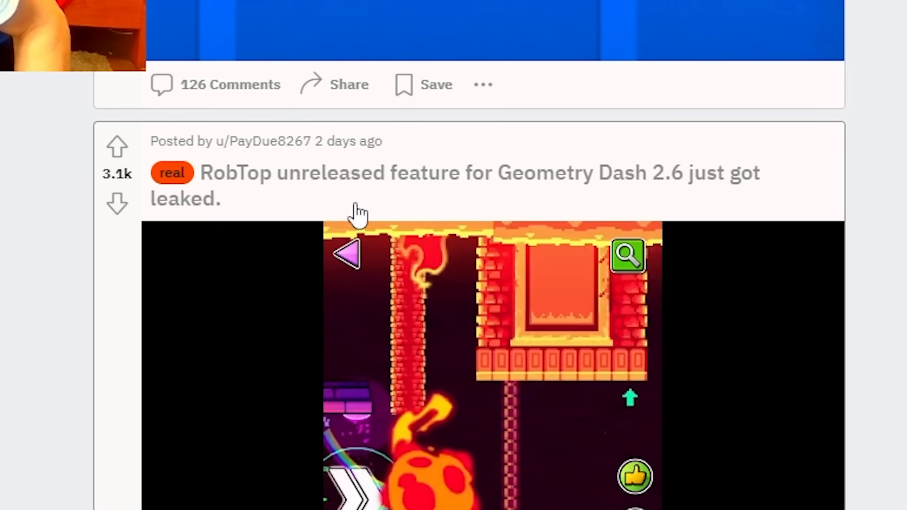
{"action": "mouse_move", "coordinate": [541, 223]}
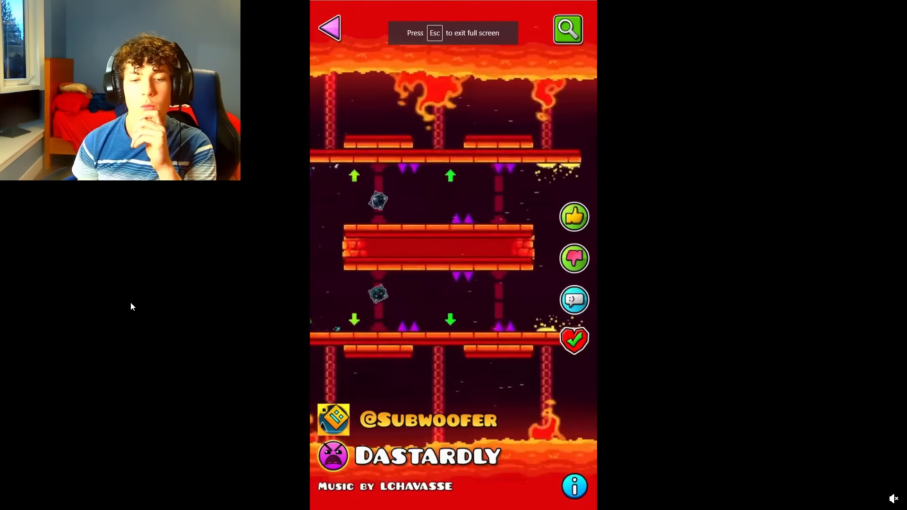
Watch the leaked 2.6 feature video full screen, then reach the shive showcase post
{"action": "left_click", "coordinate": [848, 499]}
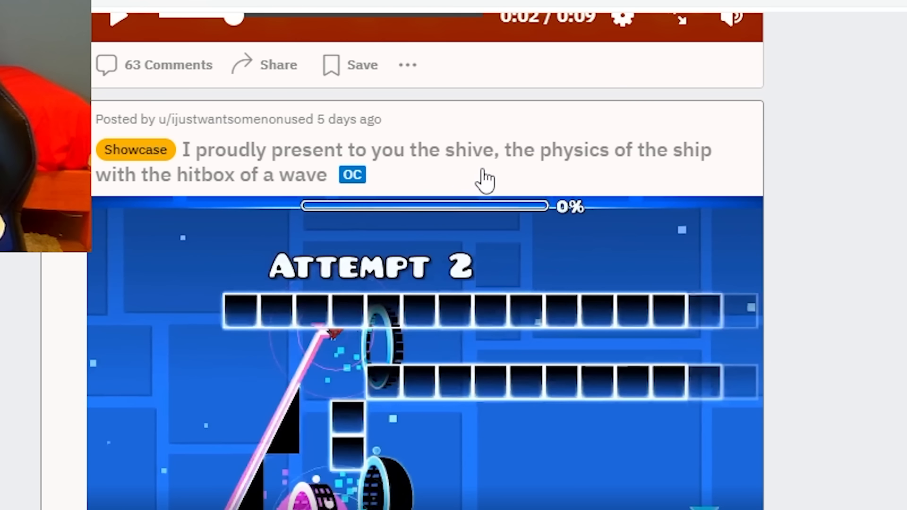
Play the shive showcase video full screen and stop it at 0:12, 34% through the level
{"action": "left_click", "coordinate": [679, 17]}
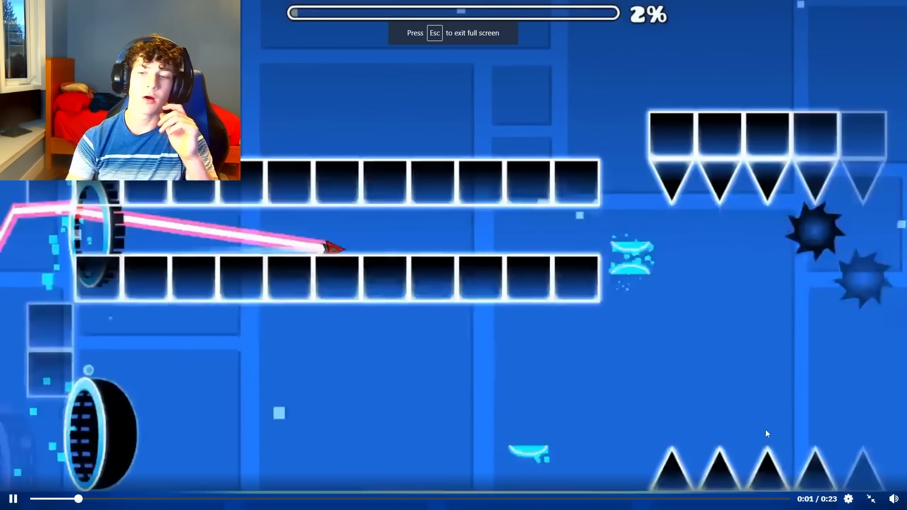
{"action": "key", "text": "Escape"}
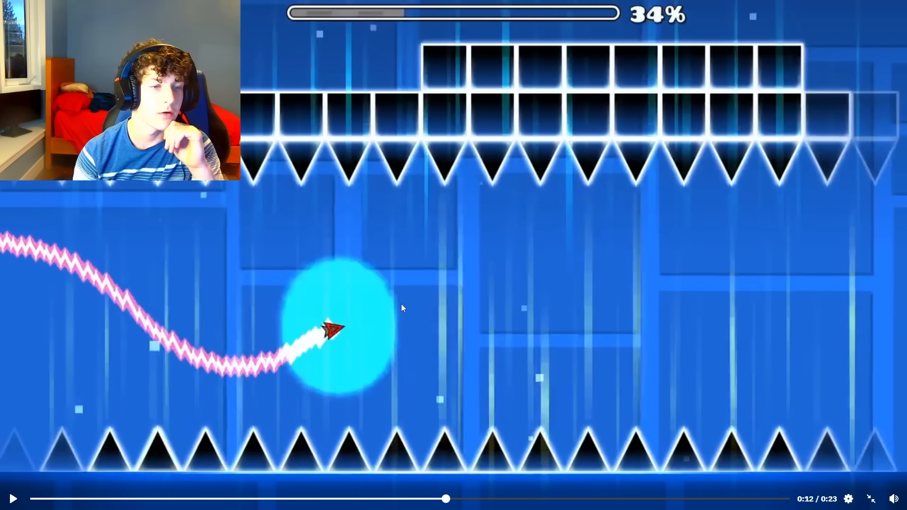
{"action": "mouse_move", "coordinate": [401, 314]}
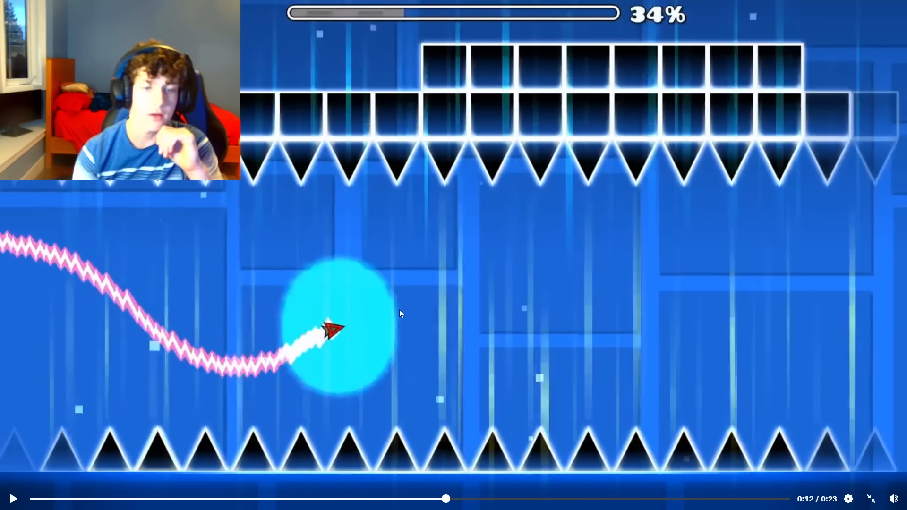